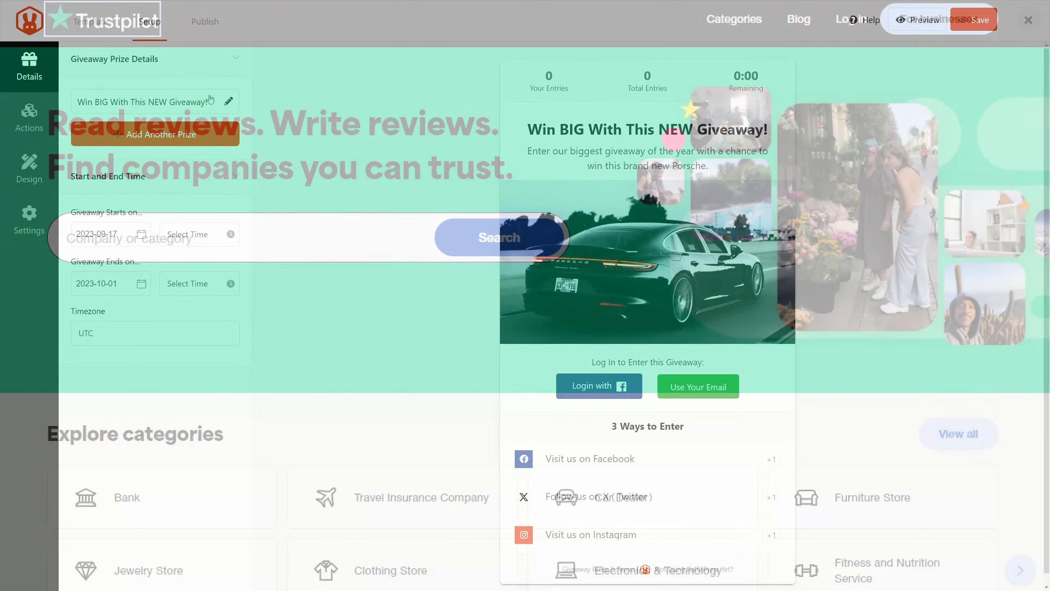
Show the entry actions catalog and scroll down to the G2, Capterra and Trustpilot actions.
{"action": "left_click", "coordinate": [29, 118]}
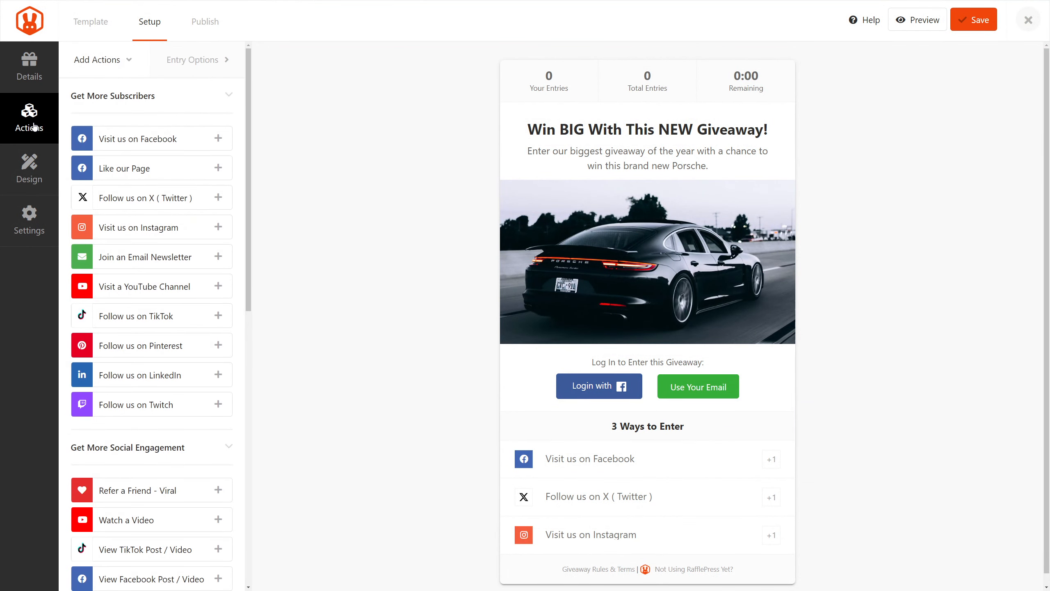
{"action": "scroll", "scroll_direction": "down", "scroll_amount": 3}
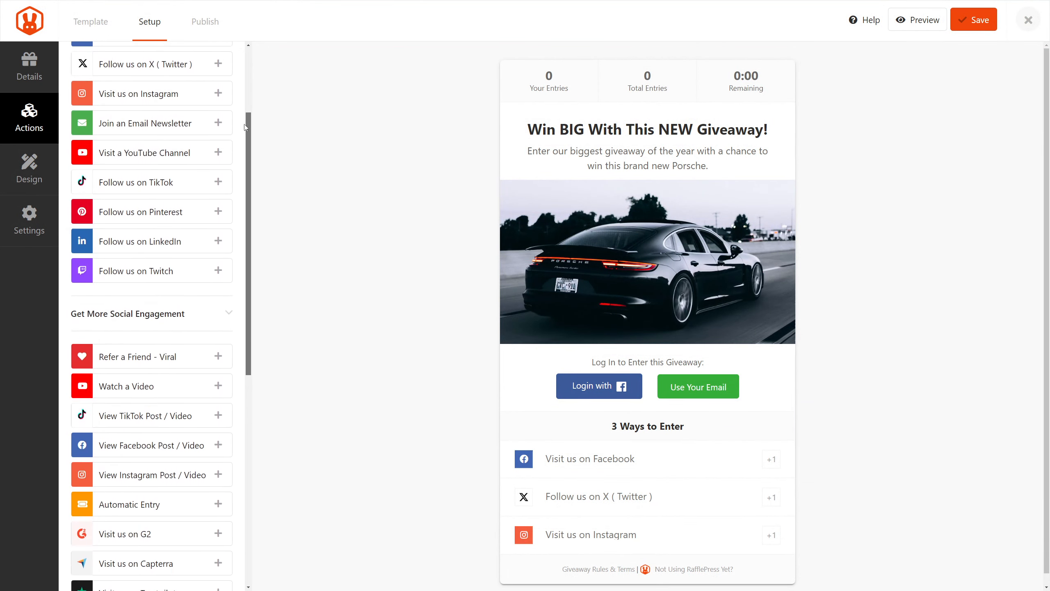
{"action": "scroll", "scroll_direction": "down", "scroll_amount": 3}
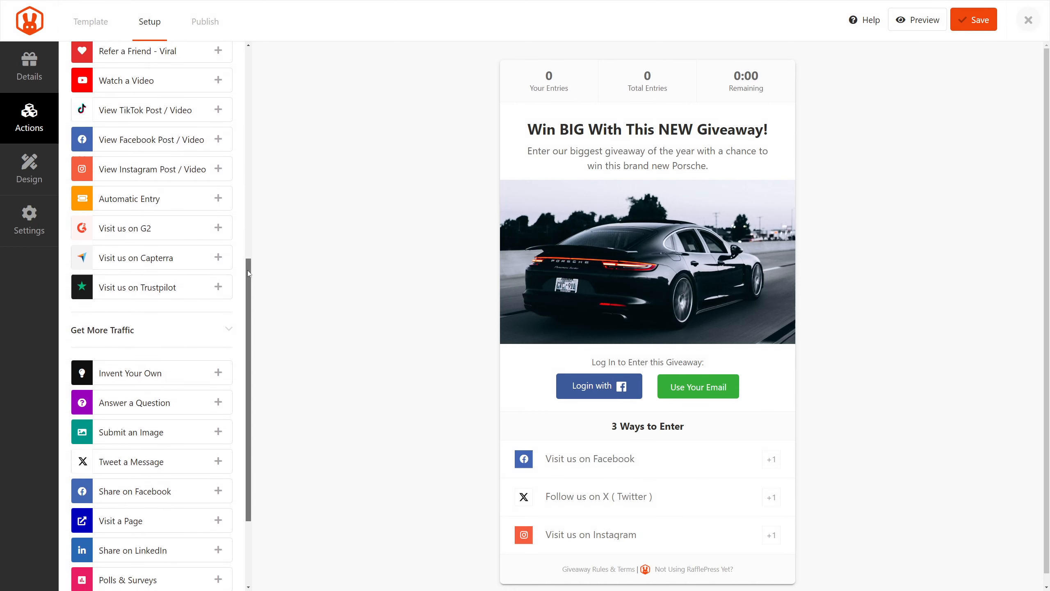
{"action": "scroll", "scroll_direction": "down", "scroll_amount": 3}
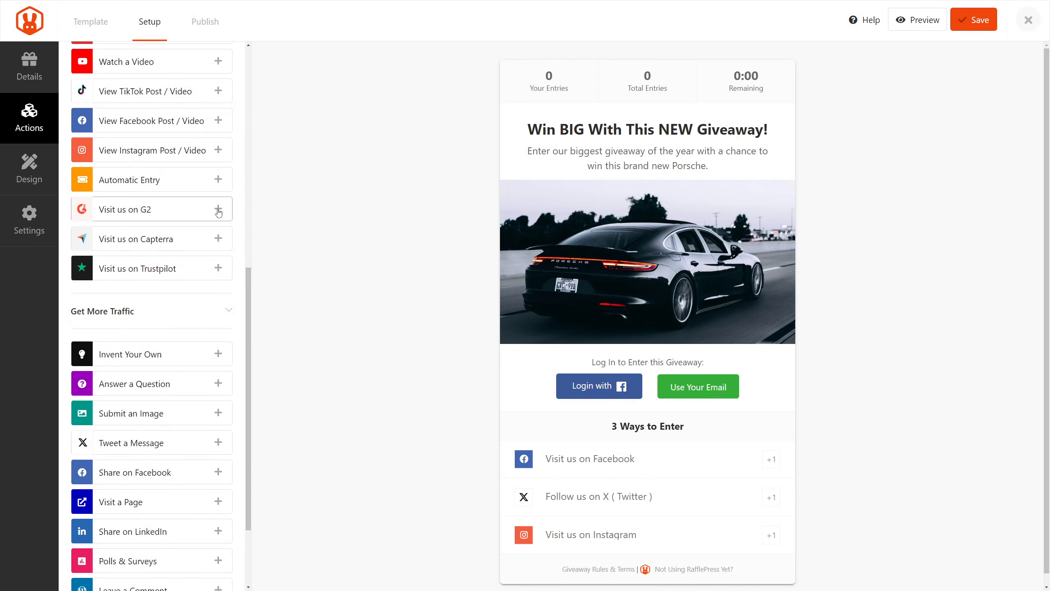
Add the Visit us on G2 action worth +3 entries, then add Visit us on Trustpilot.
{"action": "left_click", "coordinate": [218, 209]}
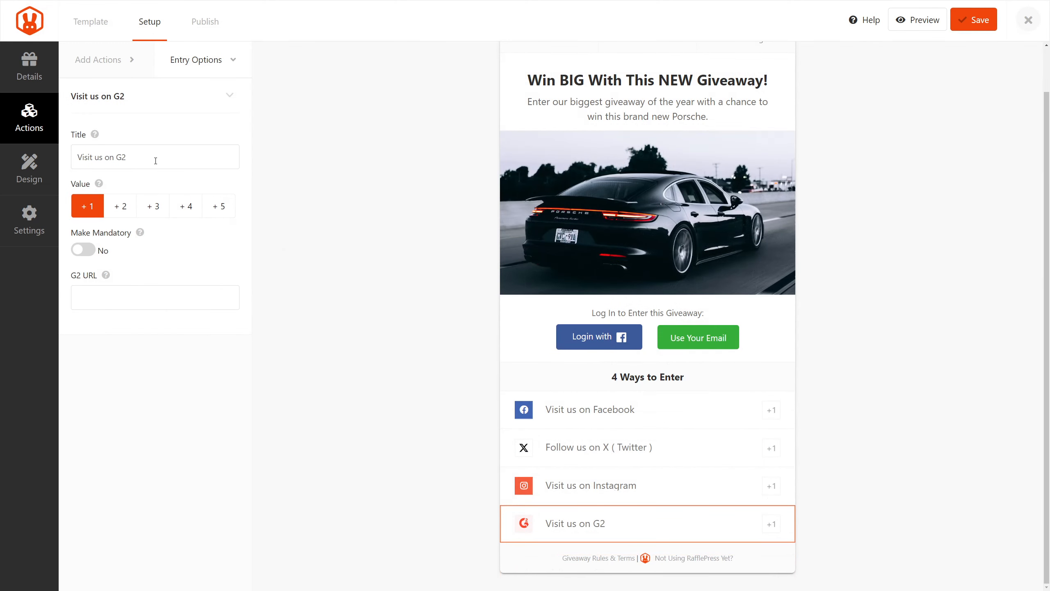
{"action": "left_click", "coordinate": [155, 157]}
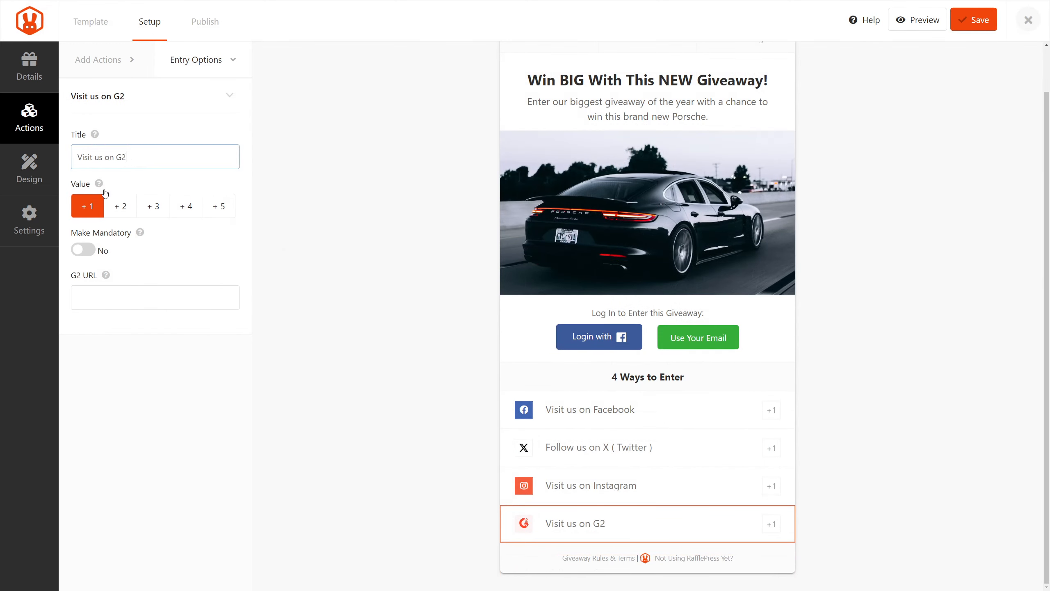
{"action": "left_click", "coordinate": [153, 205]}
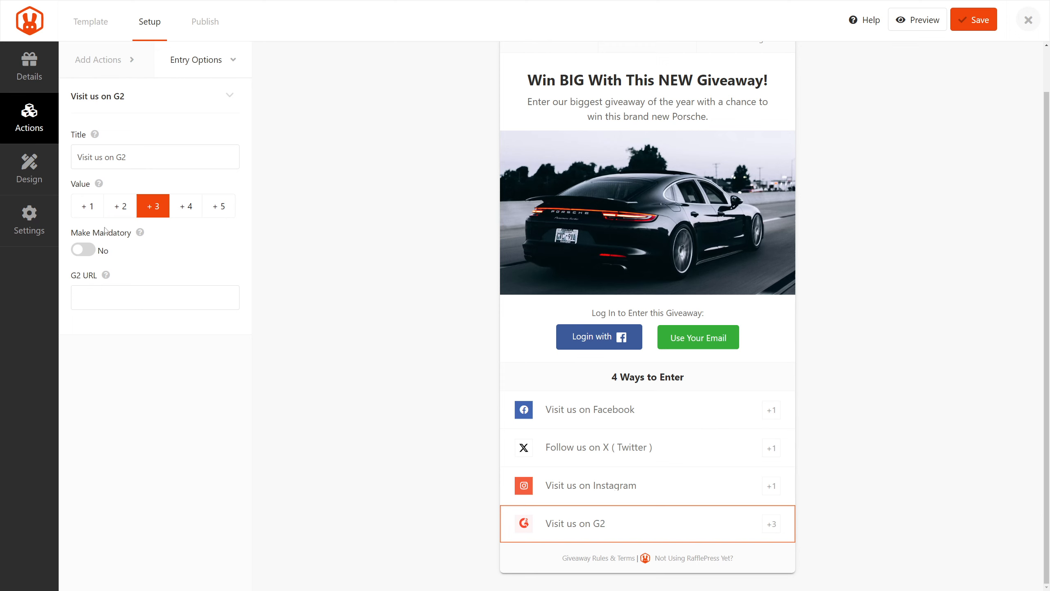
{"action": "mouse_move", "coordinate": [140, 233]}
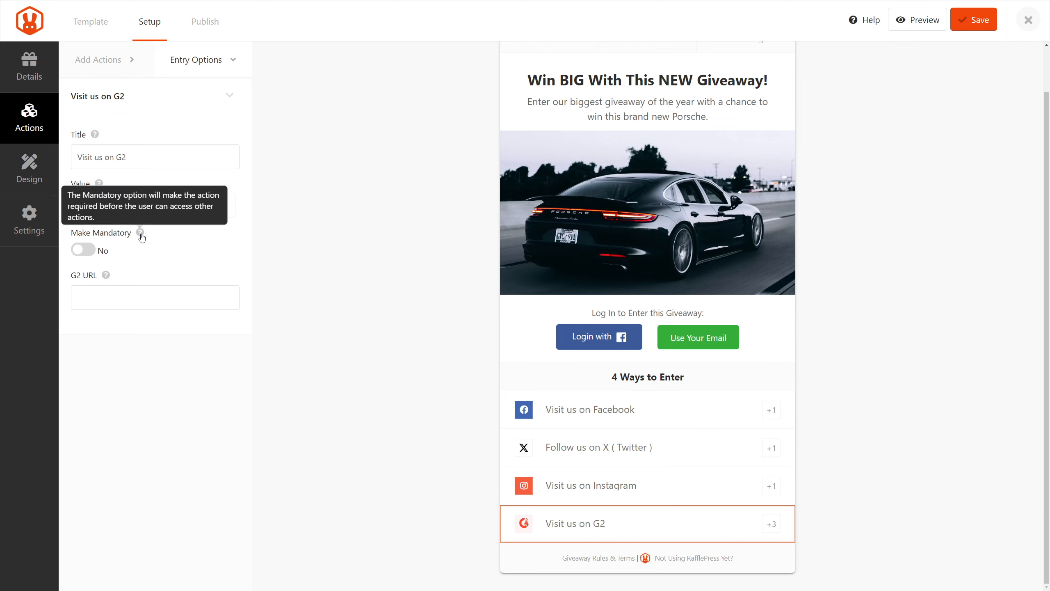
{"action": "left_click", "coordinate": [82, 249]}
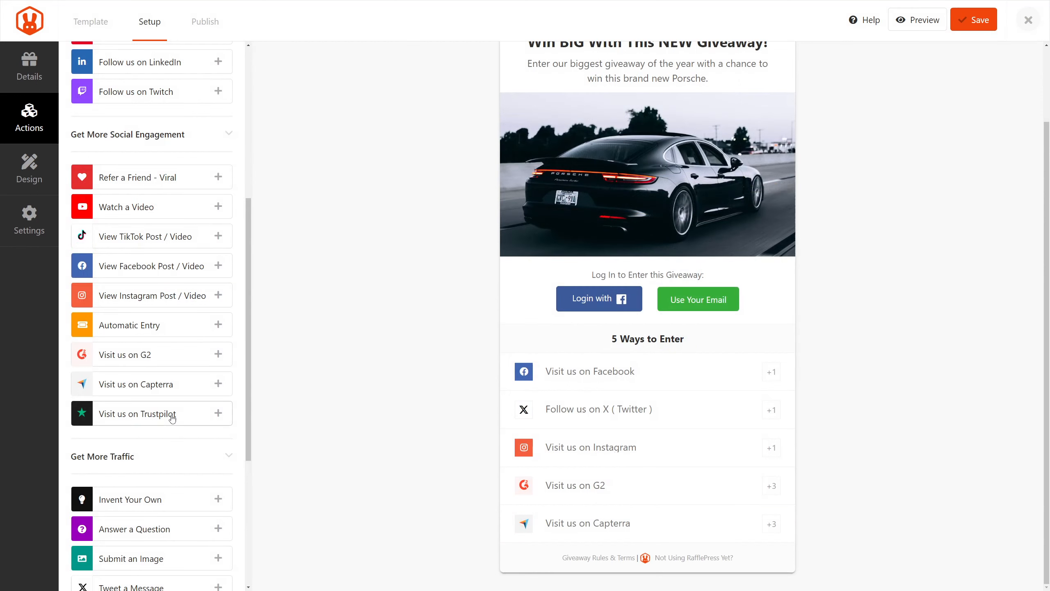
{"action": "left_click", "coordinate": [151, 413]}
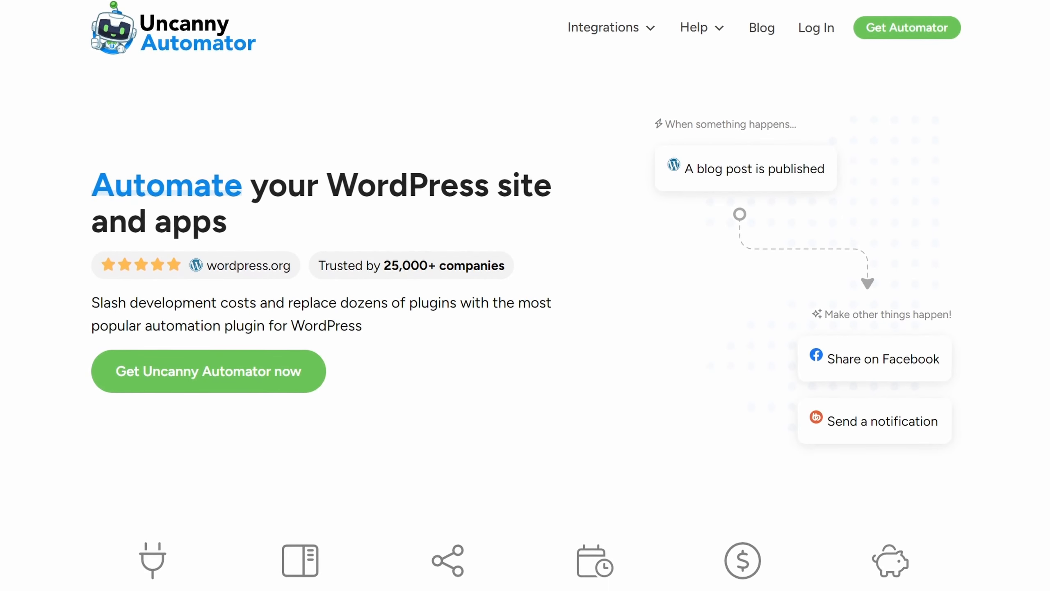
{"action": "scroll", "scroll_direction": "down", "scroll_amount": 3}
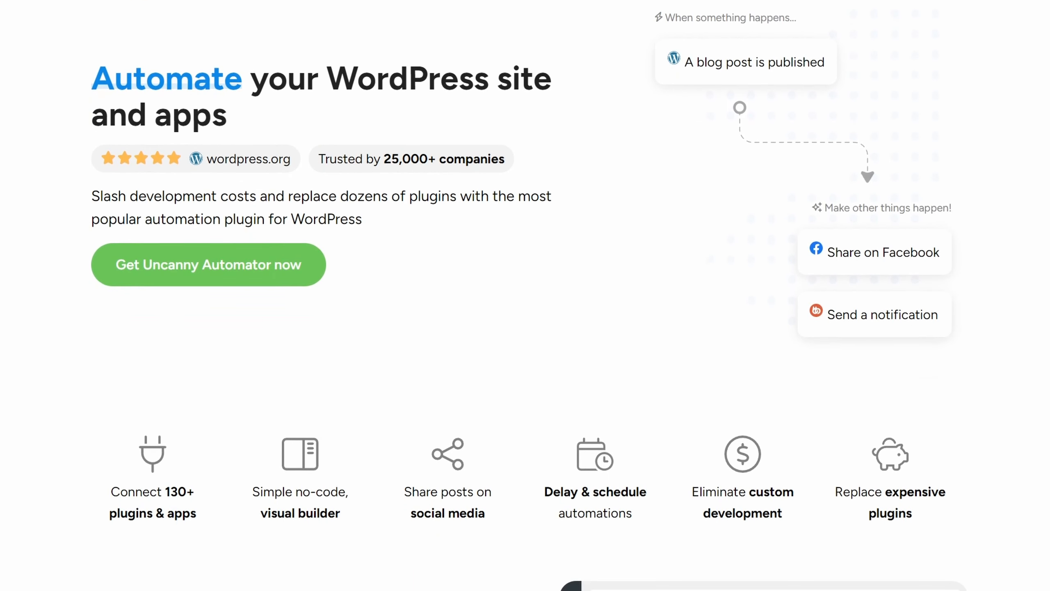
{"action": "scroll", "scroll_direction": "down", "scroll_amount": 3}
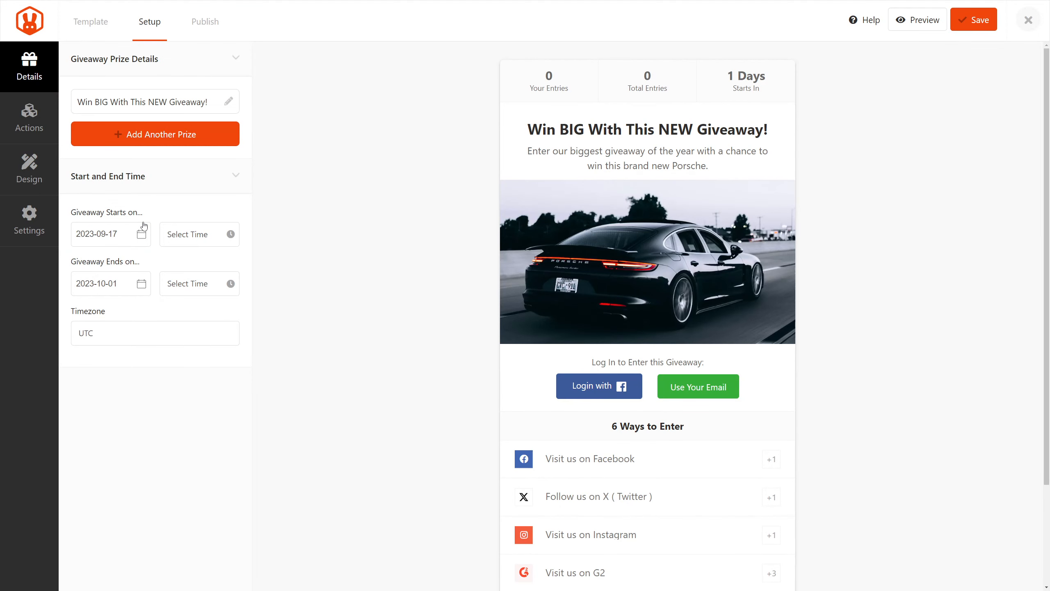
Activate Uncanny Automator from the giveaway's Settings > Automation page.
{"action": "left_click", "coordinate": [29, 220]}
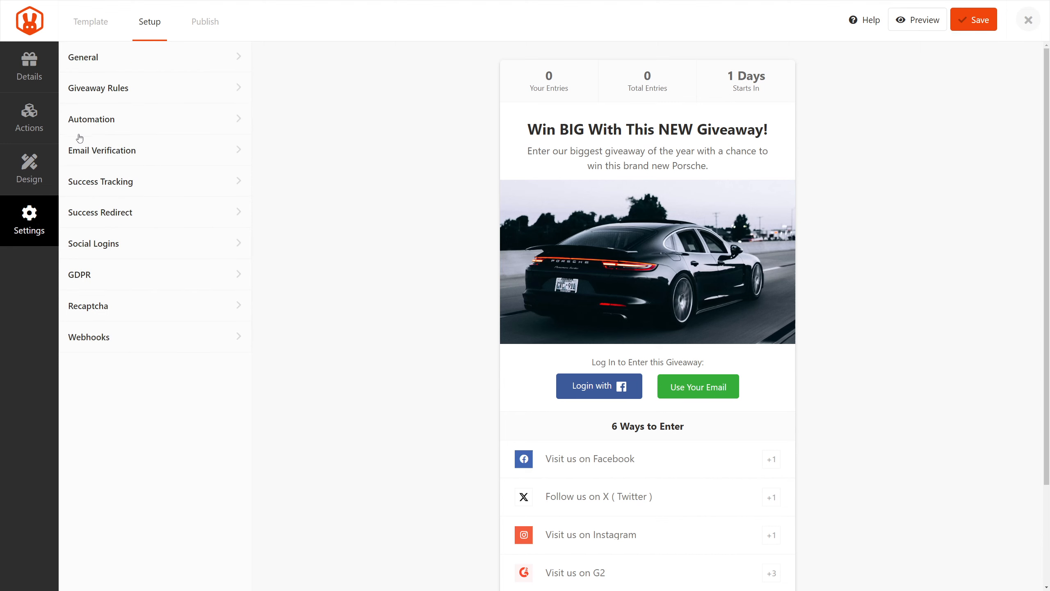
{"action": "left_click", "coordinate": [92, 118]}
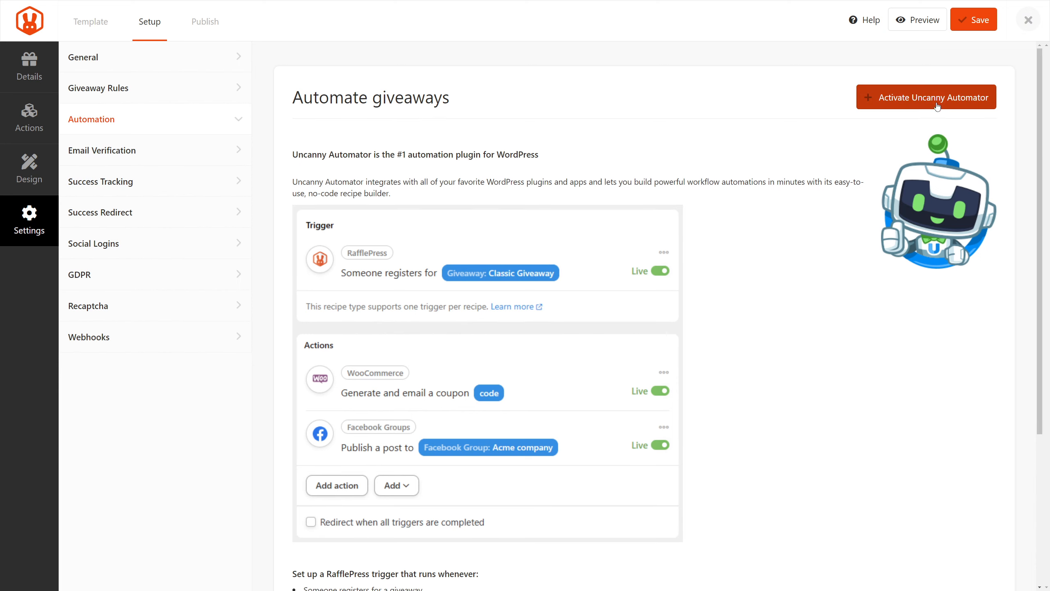
{"action": "left_click", "coordinate": [926, 97]}
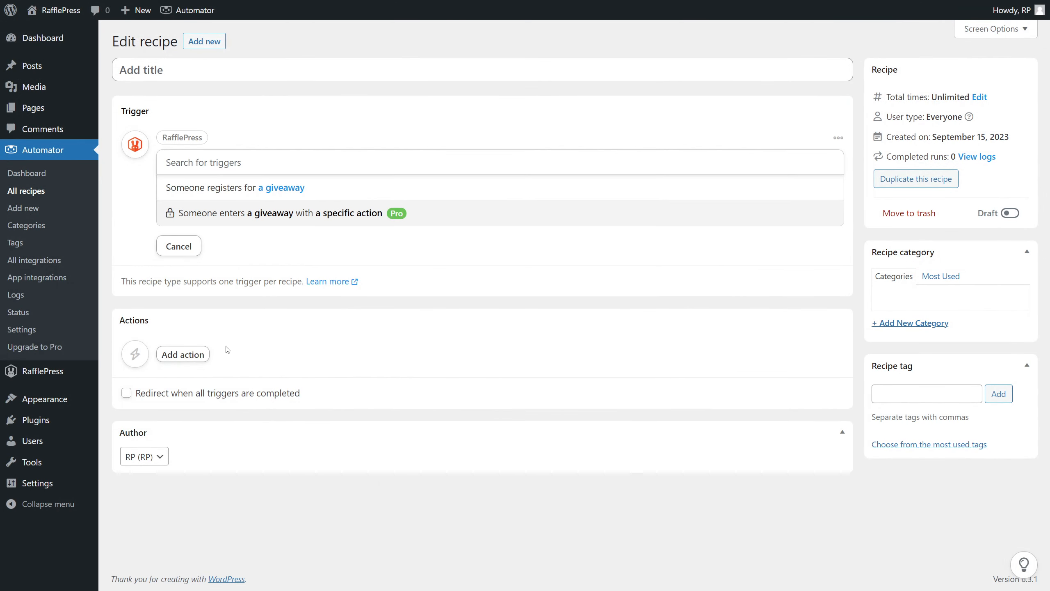
Leave the RafflePress recipe in Uncanny Automator and return to the giveaway builder.
{"action": "left_click", "coordinate": [183, 355]}
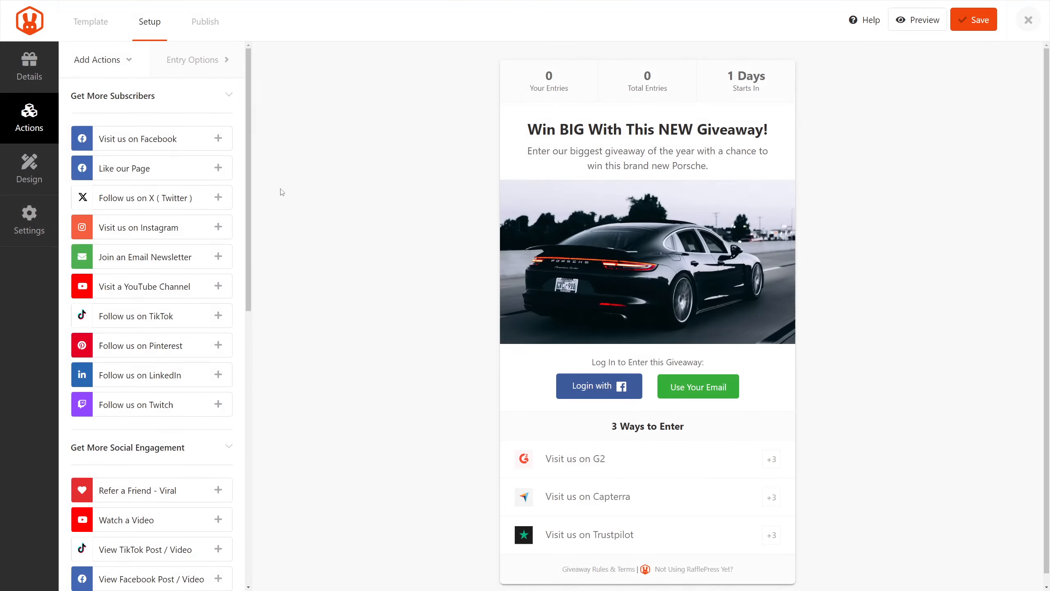
Turn on daily entries and different URLs for Leave a Comment, adding 'best-wordpress-popup-plugins/'.
{"action": "scroll", "scroll_direction": "down", "scroll_amount": 3}
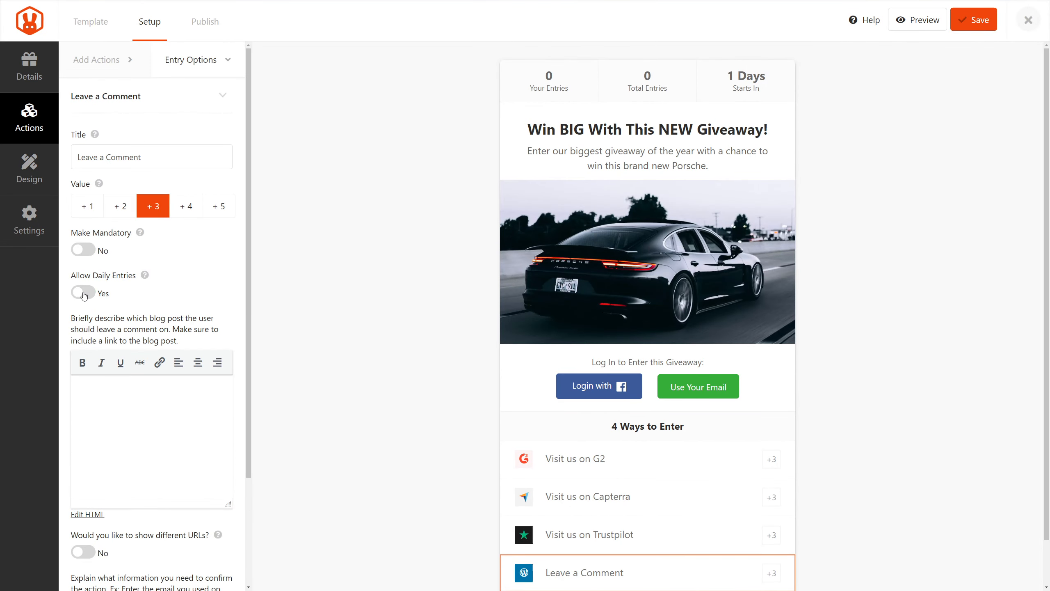
{"action": "left_click", "coordinate": [83, 292]}
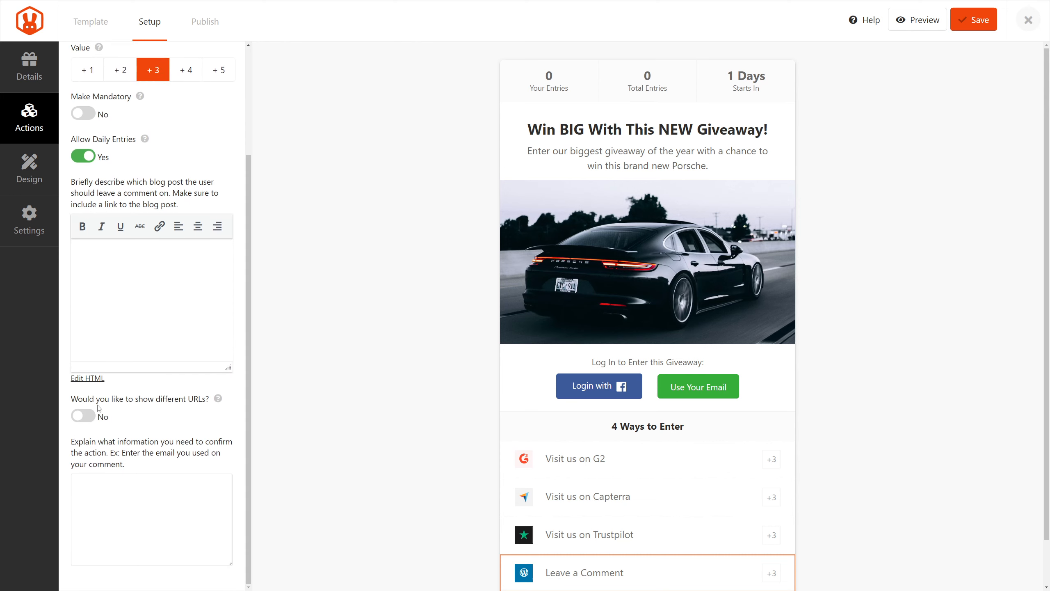
{"action": "left_click", "coordinate": [83, 415]}
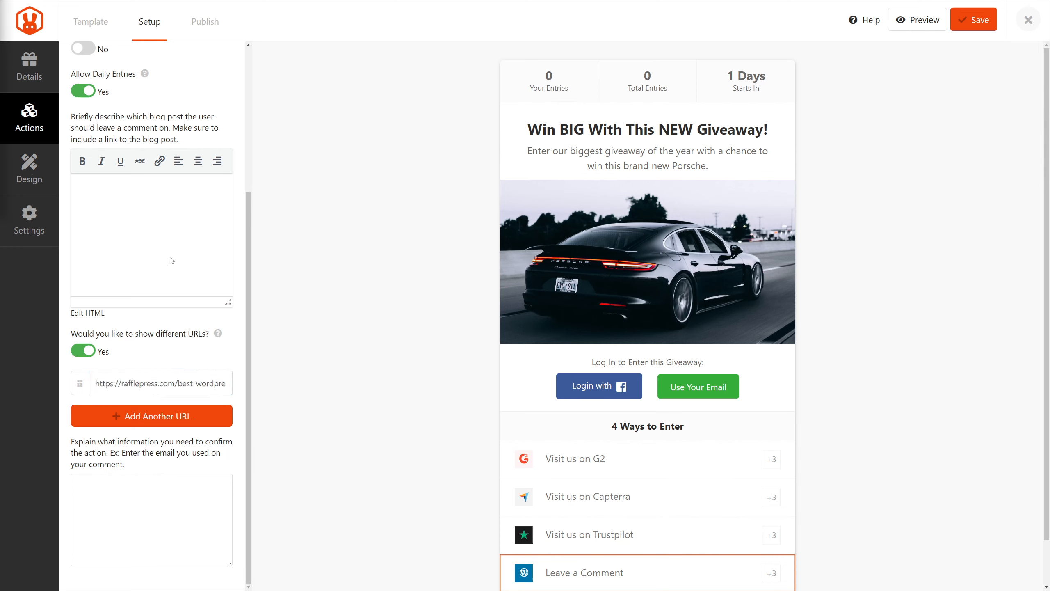
{"action": "left_click", "coordinate": [151, 415]}
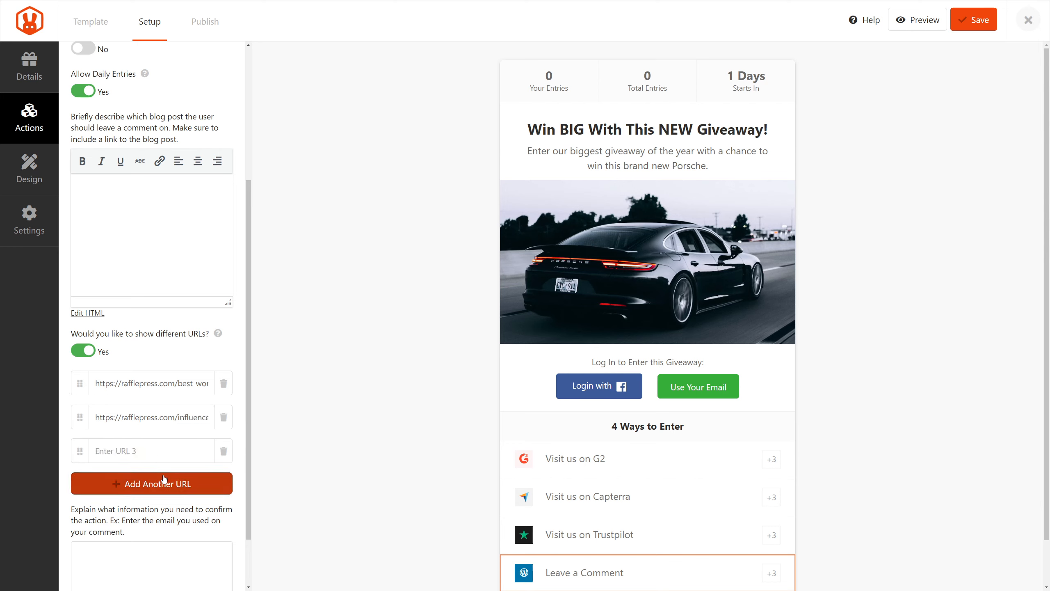
{"action": "type", "text": "best-wordpress-popup-plugins/"}
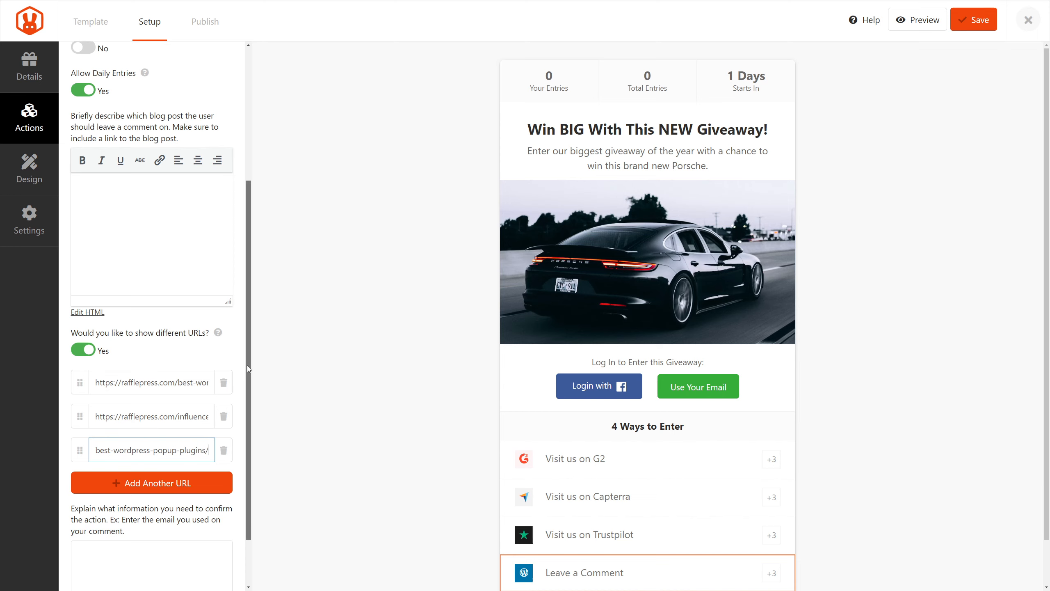